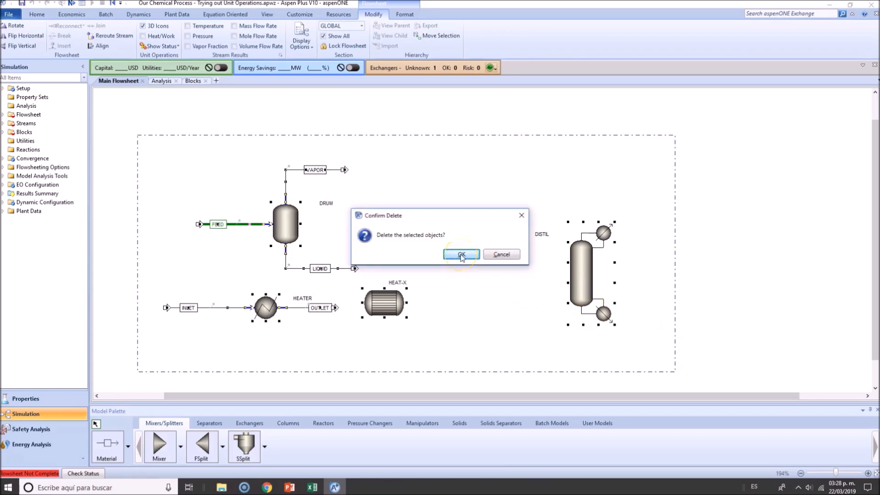
Confirm deleting the drum, heater, heat exchanger, column and their streams
{"action": "left_click", "coordinate": [460, 255]}
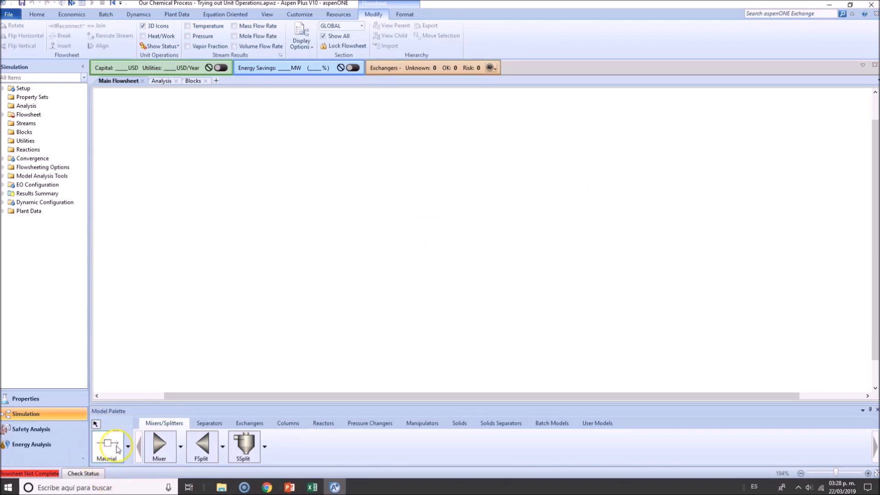
{"action": "mouse_move", "coordinate": [257, 308]}
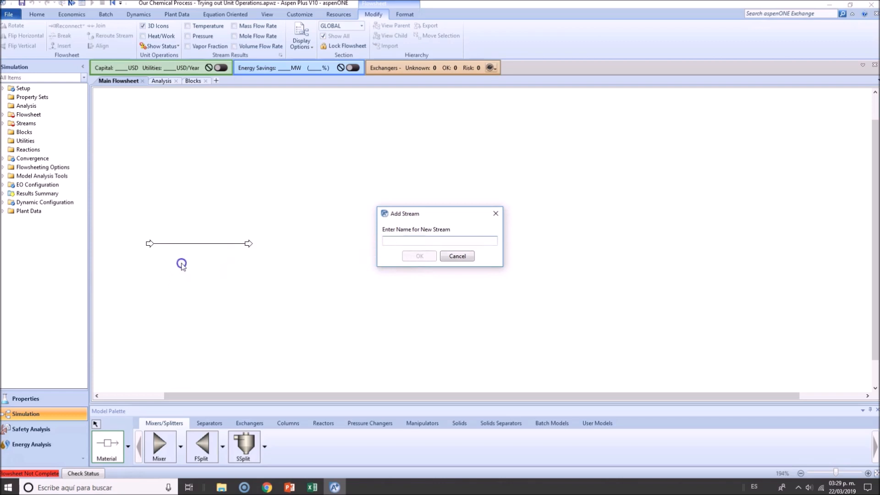
Name the new material stream FEED and reposition it on the flowsheet
{"action": "left_click", "coordinate": [440, 240]}
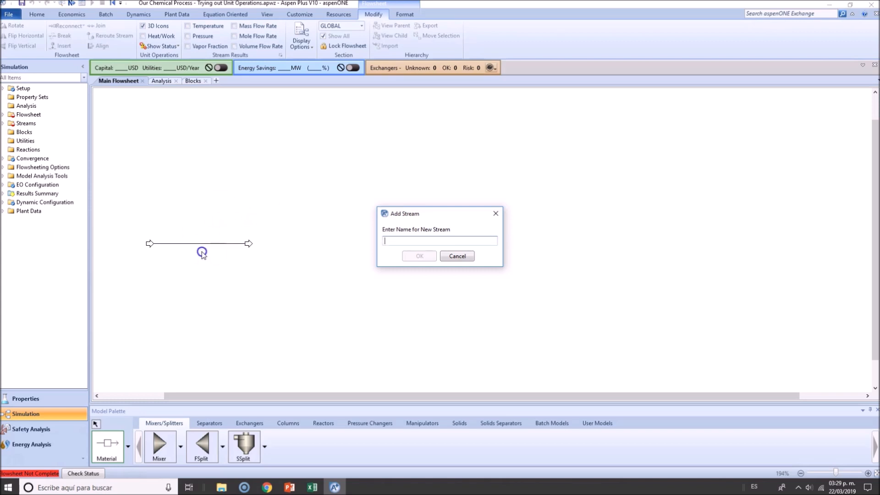
{"action": "mouse_move", "coordinate": [212, 251]}
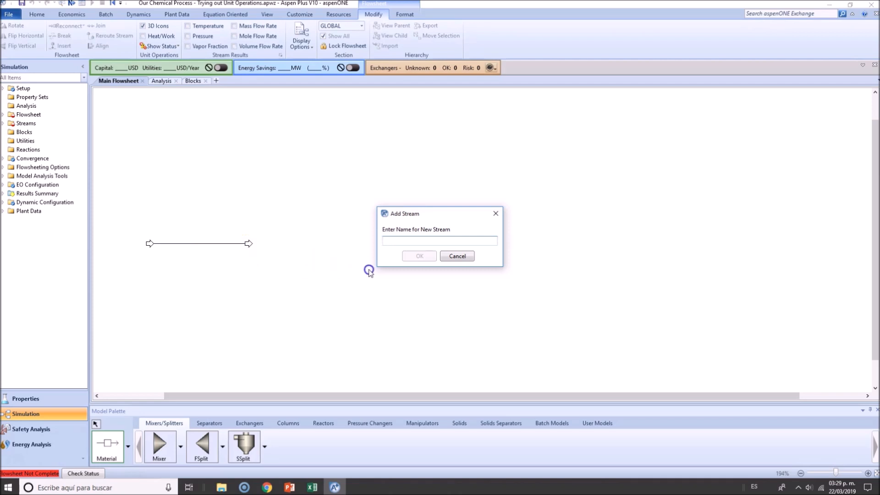
{"action": "mouse_move", "coordinate": [391, 281]}
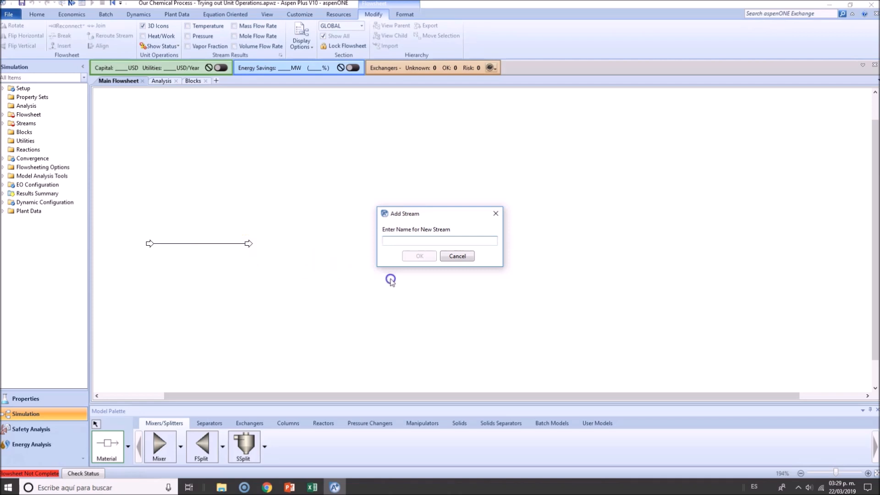
{"action": "mouse_move", "coordinate": [412, 281]}
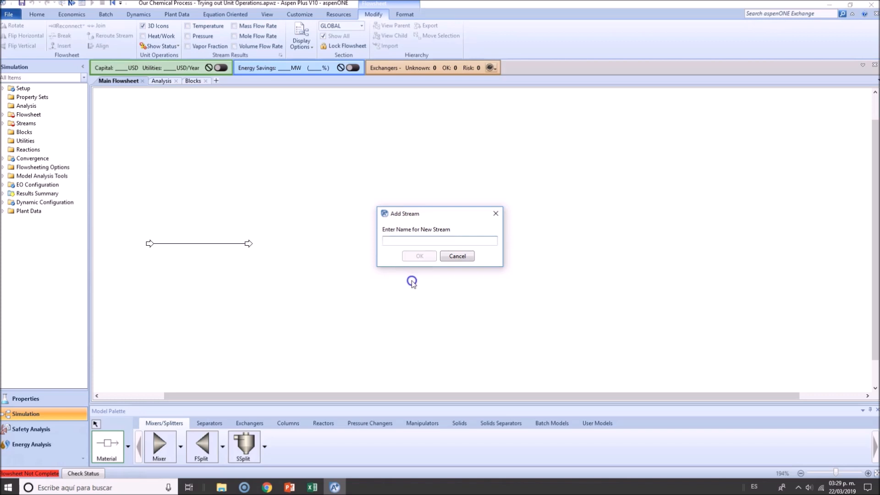
{"action": "mouse_move", "coordinate": [413, 283]}
{"action": "type", "text": "FEED"}
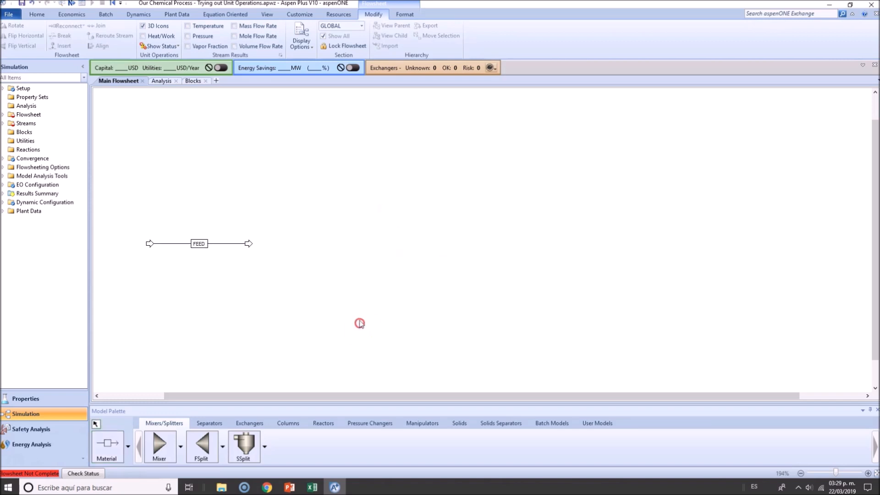
{"action": "left_click_drag", "start_coordinate": [359, 323], "coordinate": [281, 267]}
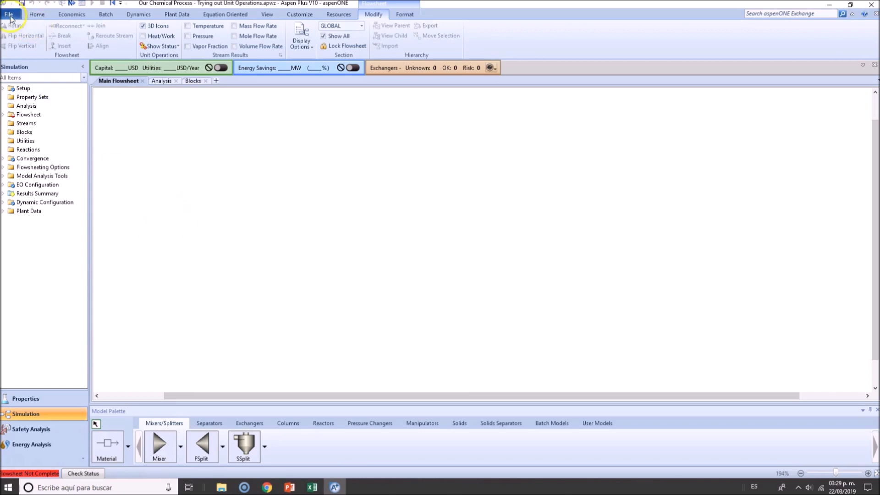
In Flowsheet options, enable auto-naming with block prefix B and no stream prefix
{"action": "left_click", "coordinate": [9, 14]}
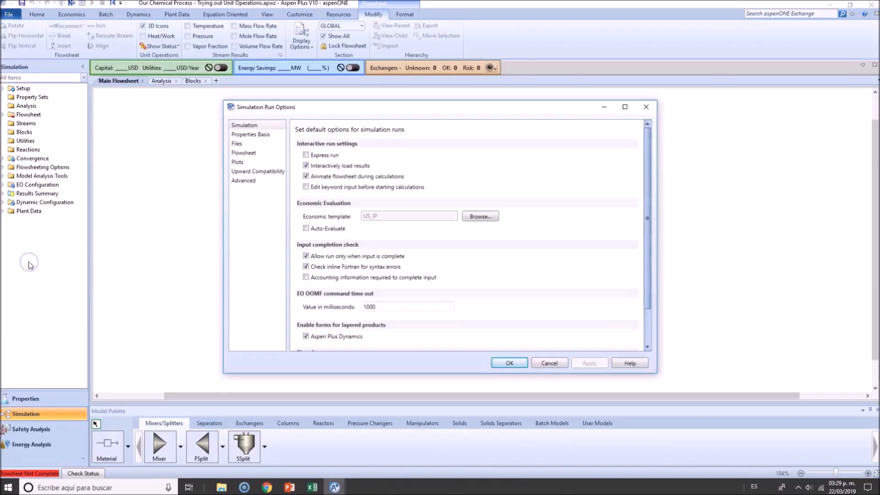
{"action": "left_click", "coordinate": [243, 152]}
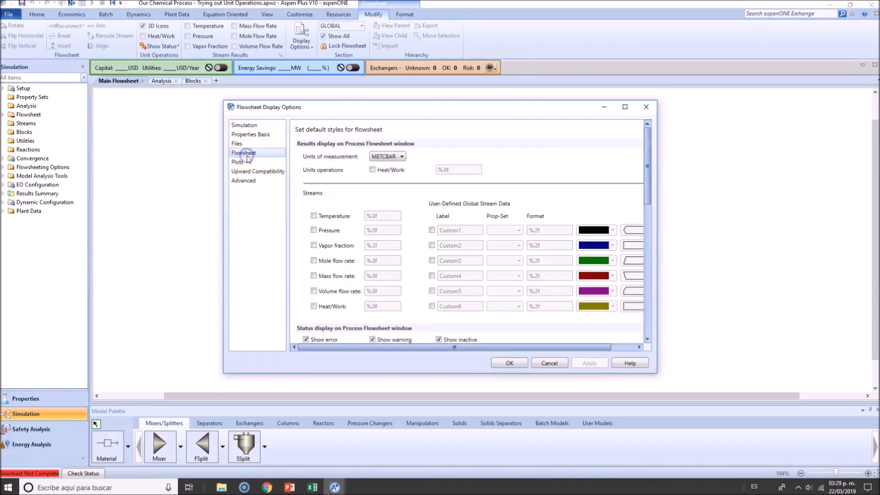
{"action": "scroll", "scroll_direction": "down", "scroll_amount": 3}
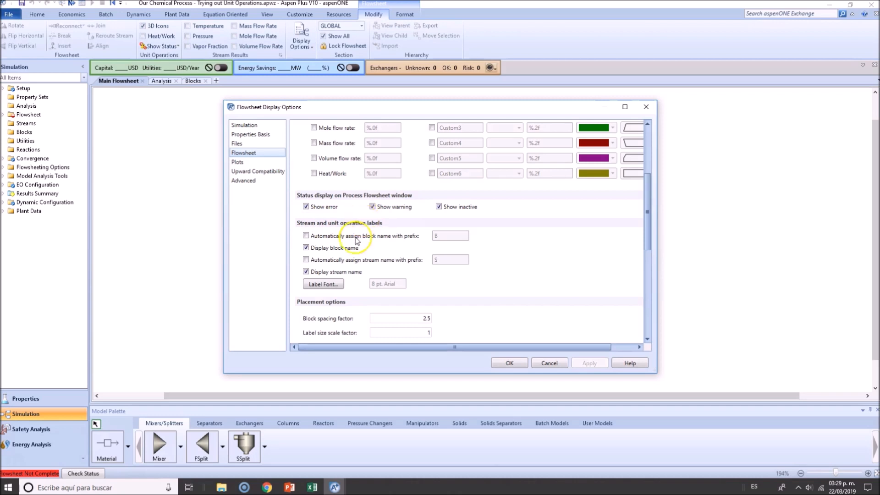
{"action": "left_click", "coordinate": [307, 235]}
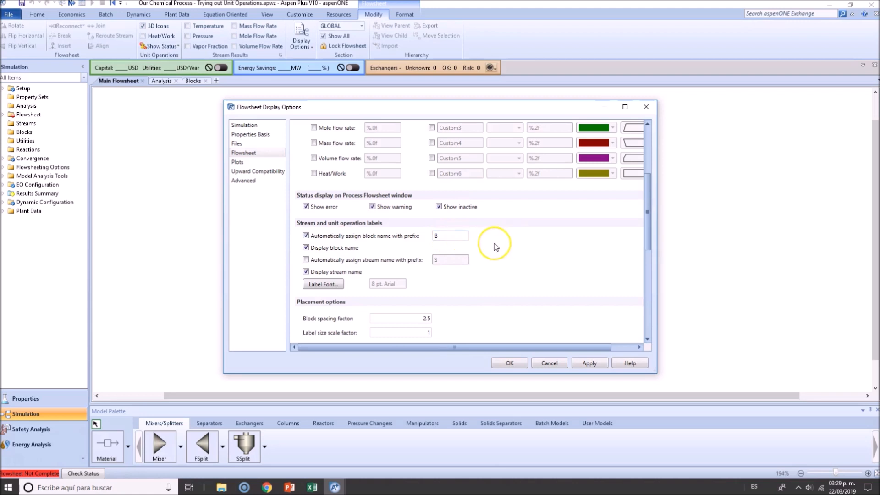
{"action": "mouse_move", "coordinate": [523, 249]}
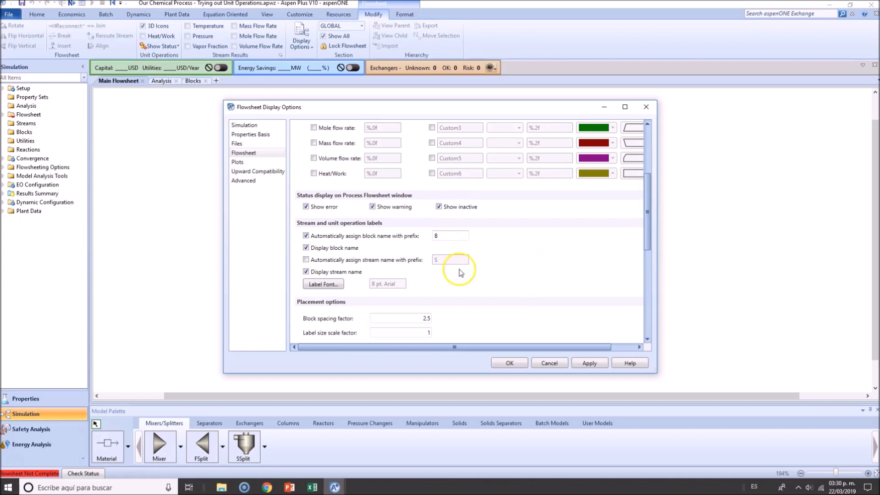
{"action": "left_click", "coordinate": [306, 260]}
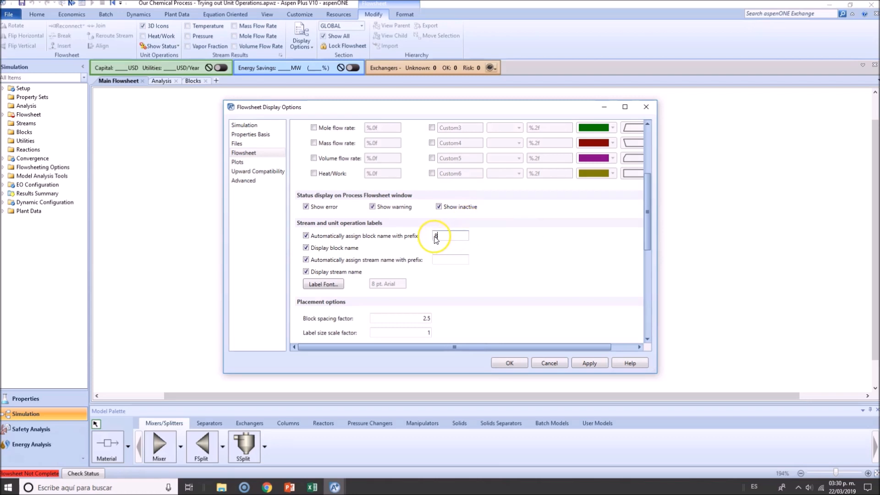
{"action": "type", "text": "B"}
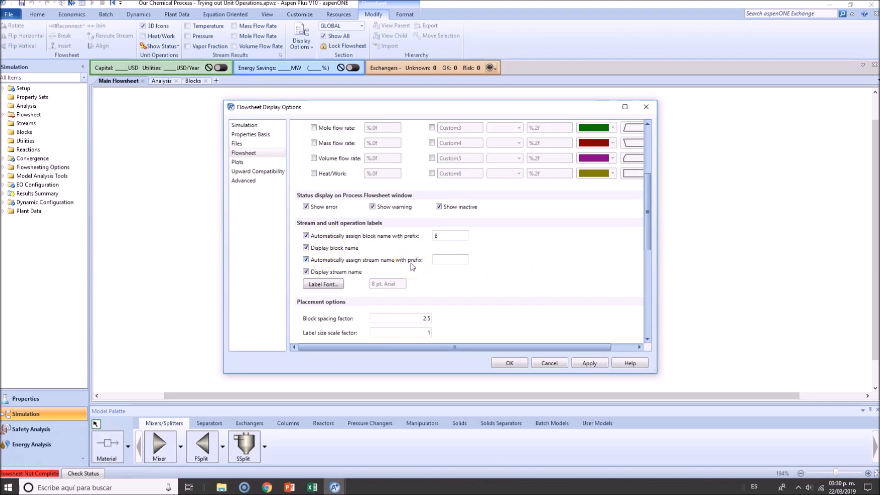
{"action": "left_click", "coordinate": [589, 362]}
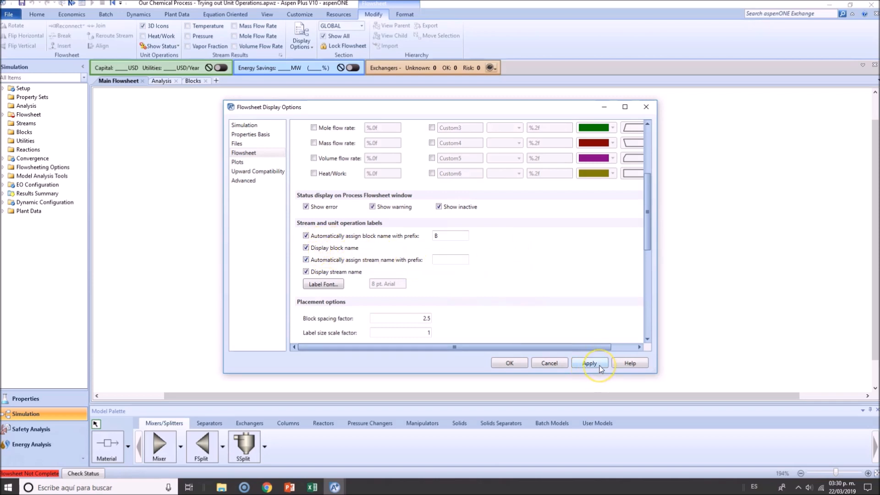
{"action": "left_click", "coordinate": [508, 363]}
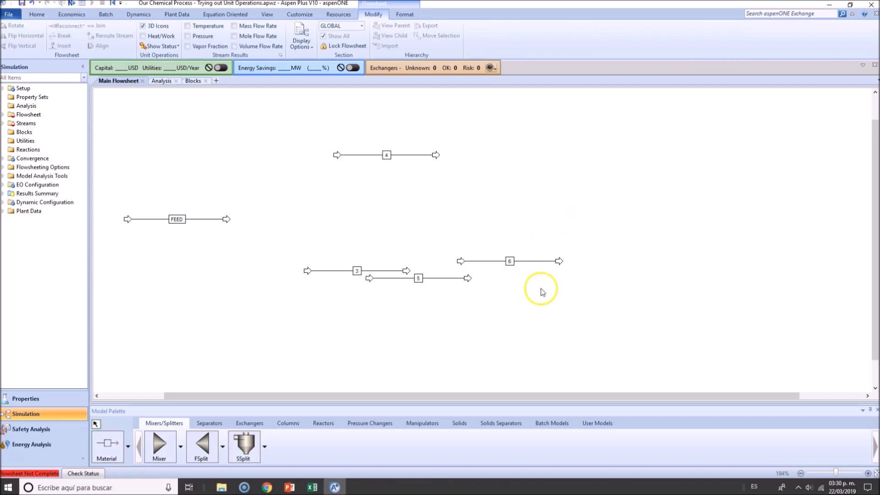
{"action": "mouse_move", "coordinate": [499, 240]}
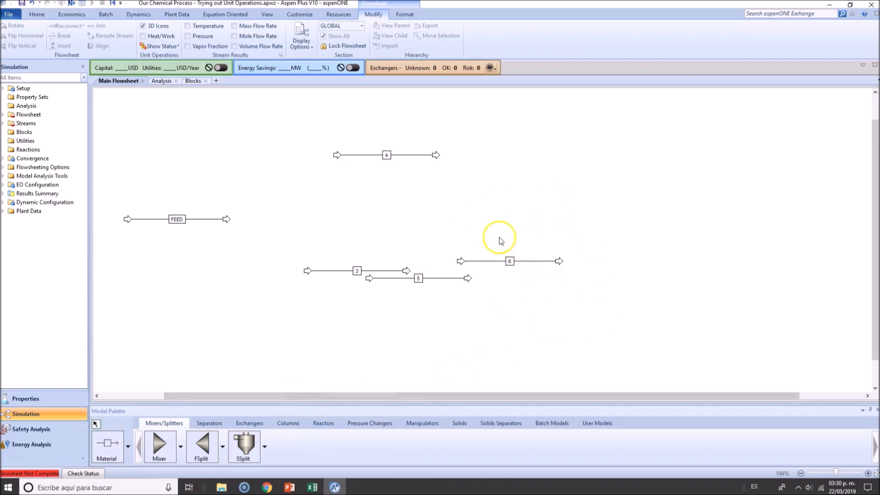
Box-select the auto-numbered test streams 3 through 6
{"action": "left_click_drag", "start_coordinate": [499, 238], "coordinate": [660, 316]}
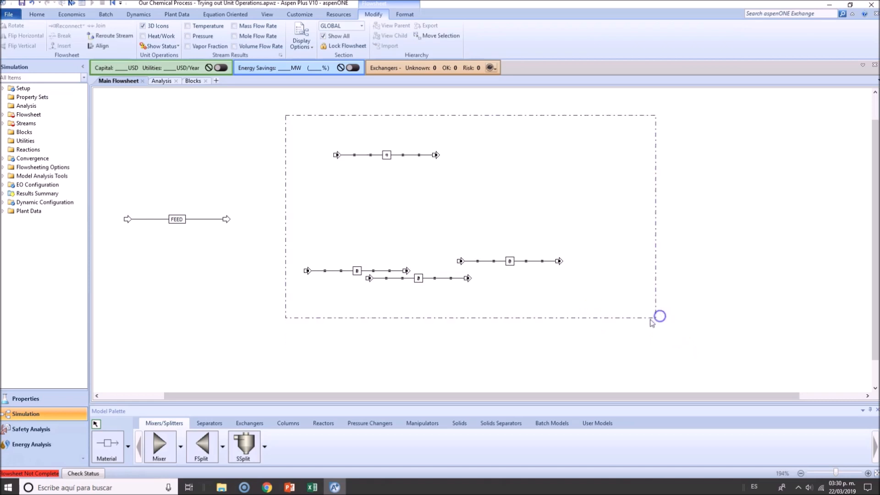
{"action": "mouse_move", "coordinate": [651, 323]}
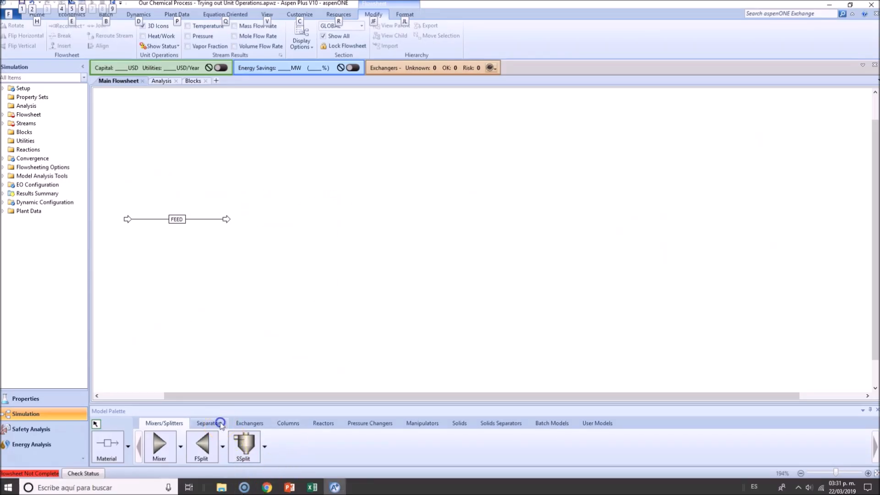
Show the column unit models in the Model Palette's Columns section
{"action": "left_click", "coordinate": [287, 422]}
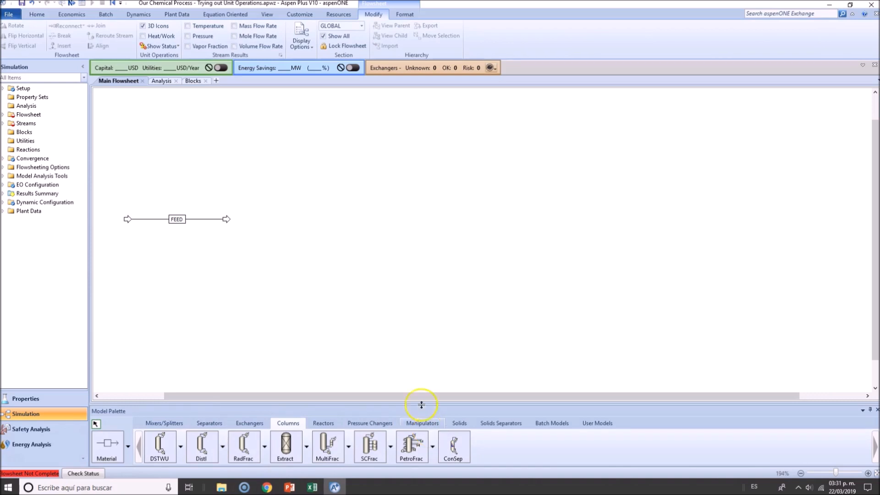
{"action": "mouse_move", "coordinate": [287, 272]}
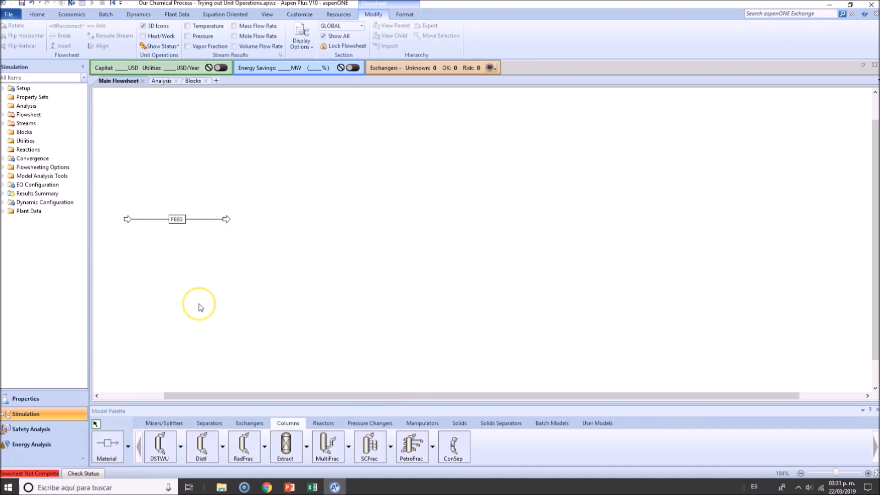
{"action": "mouse_move", "coordinate": [208, 306]}
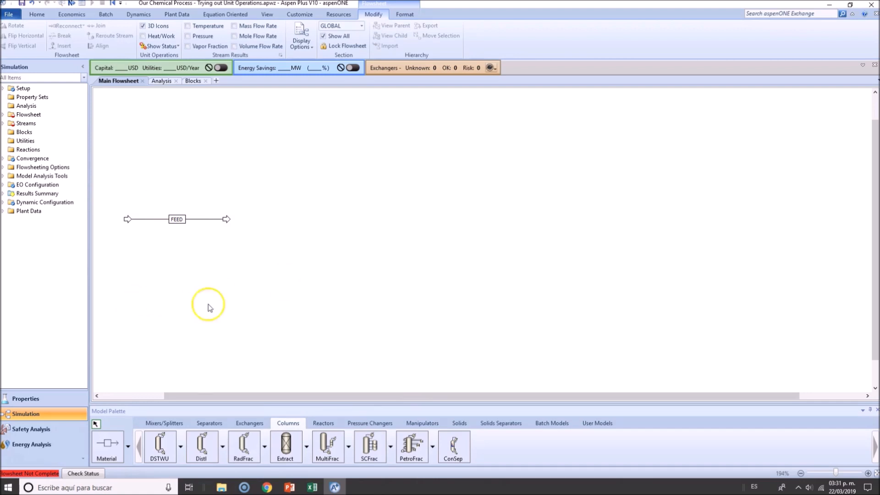
{"action": "mouse_move", "coordinate": [123, 193]}
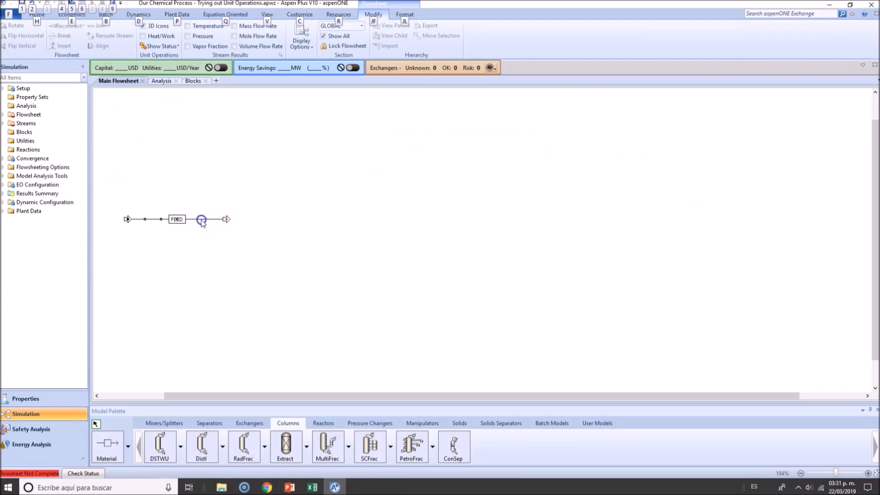
{"action": "double_click", "coordinate": [176, 219]}
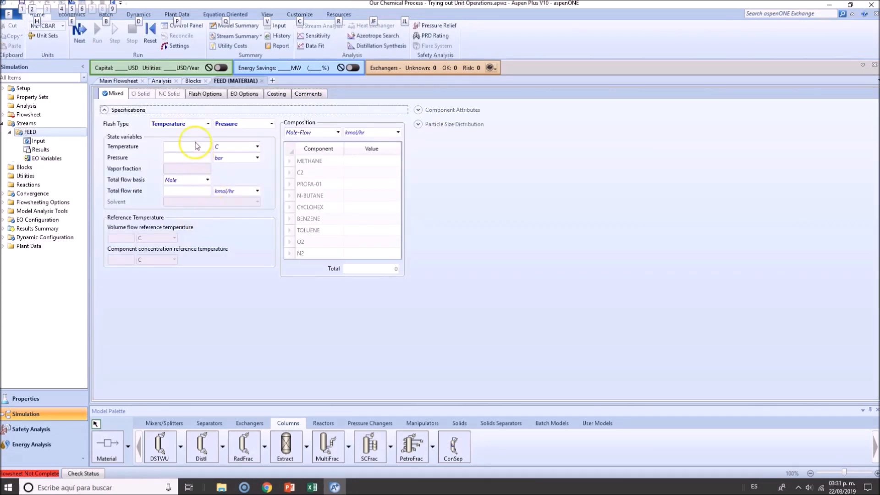
{"action": "left_click", "coordinate": [187, 146]}
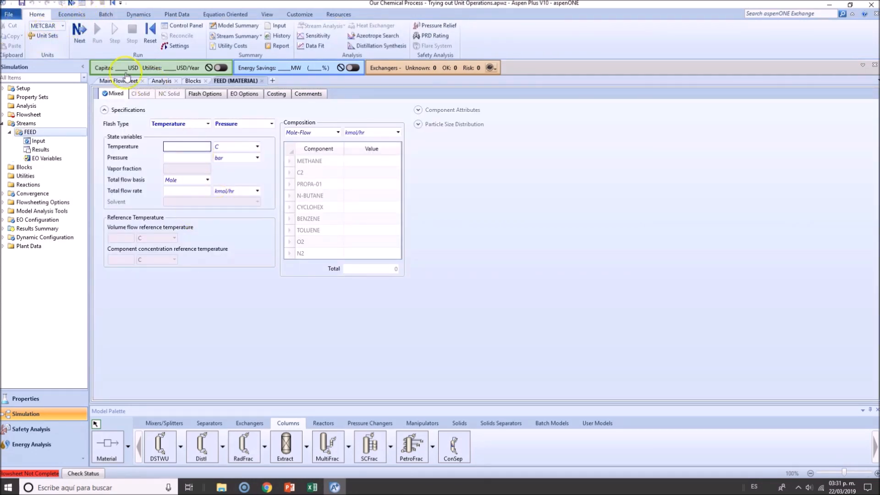
{"action": "left_click", "coordinate": [63, 26]}
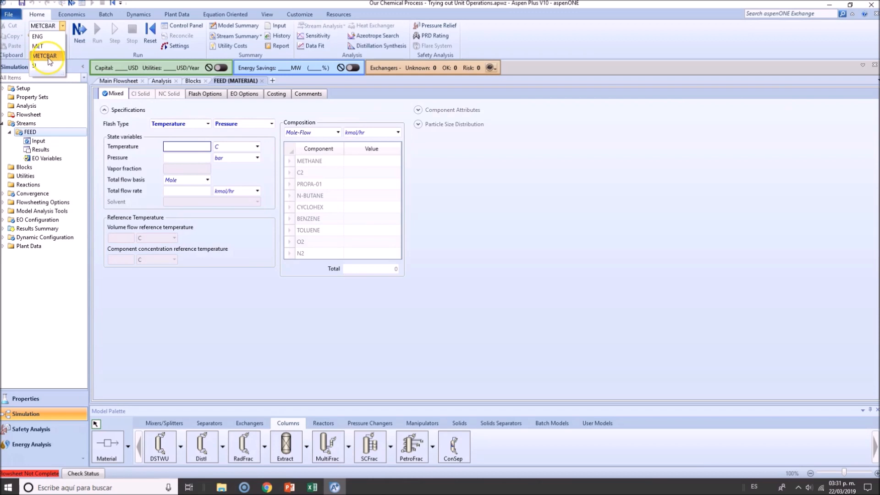
{"action": "left_click", "coordinate": [37, 46]}
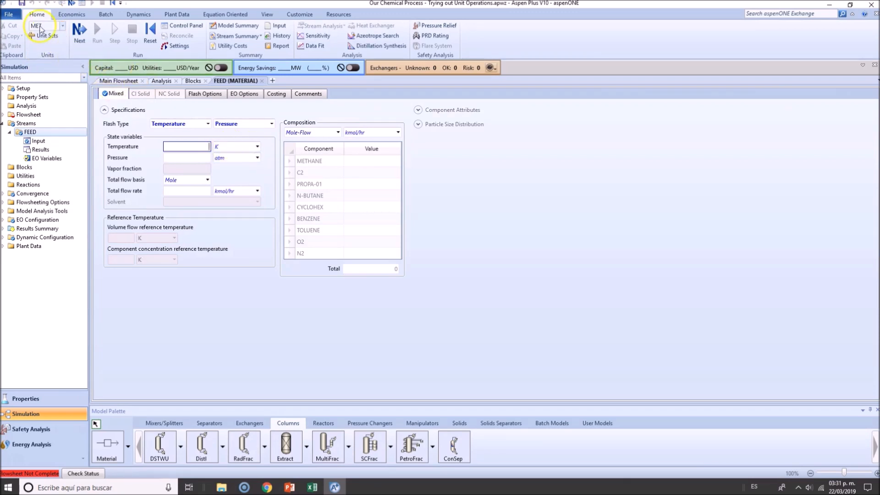
{"action": "left_click", "coordinate": [61, 26]}
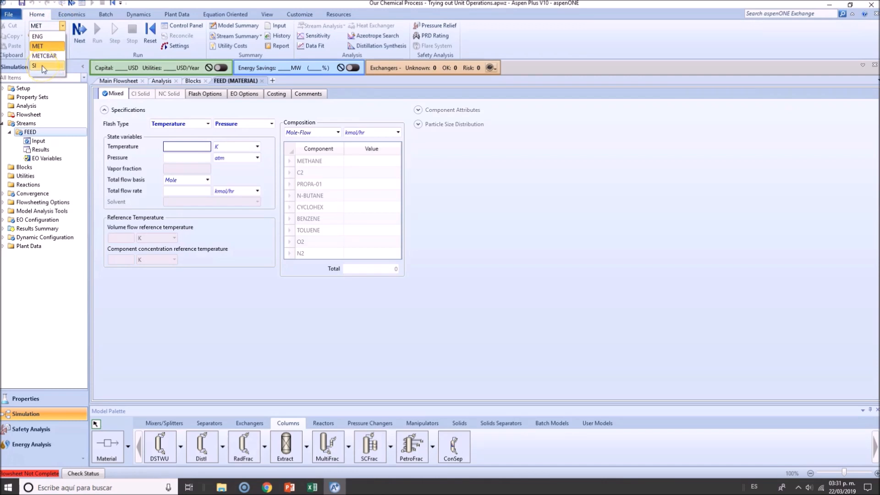
{"action": "left_click", "coordinate": [35, 65]}
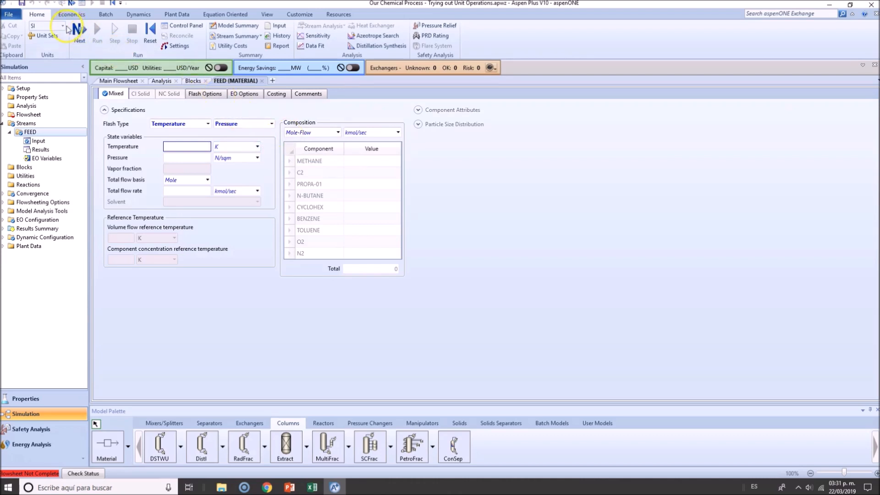
{"action": "left_click", "coordinate": [63, 25]}
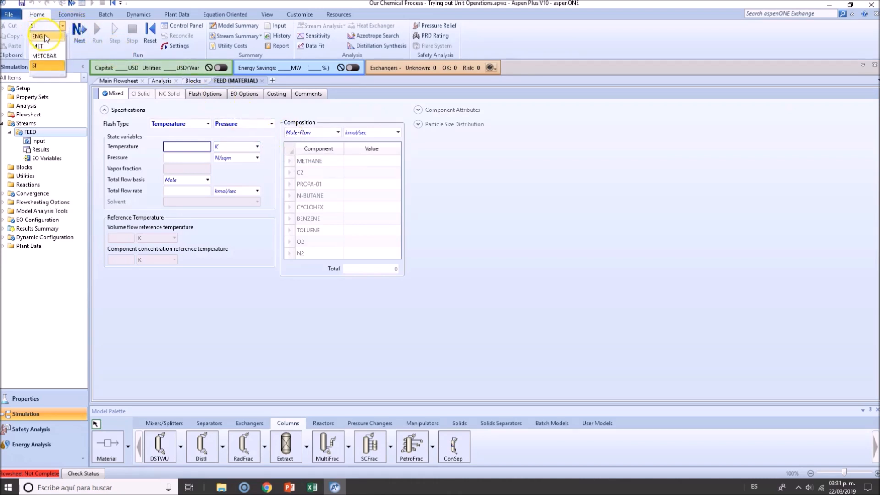
{"action": "left_click", "coordinate": [38, 36]}
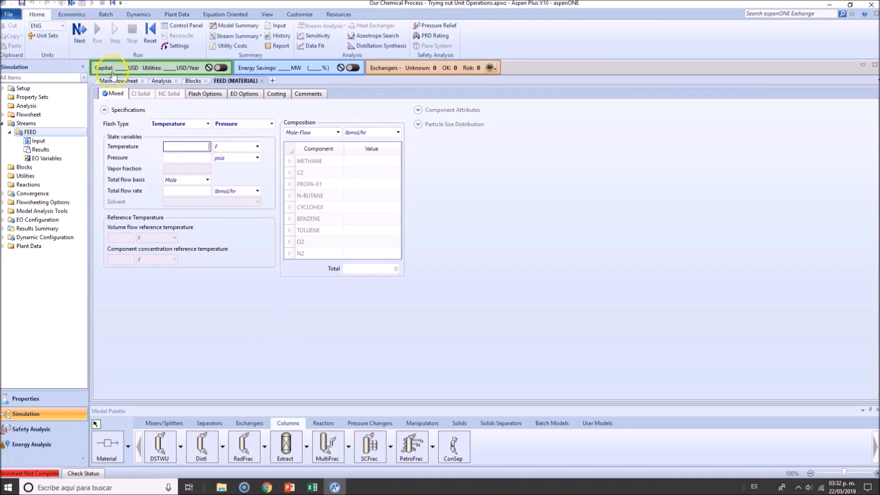
{"action": "left_click", "coordinate": [60, 26]}
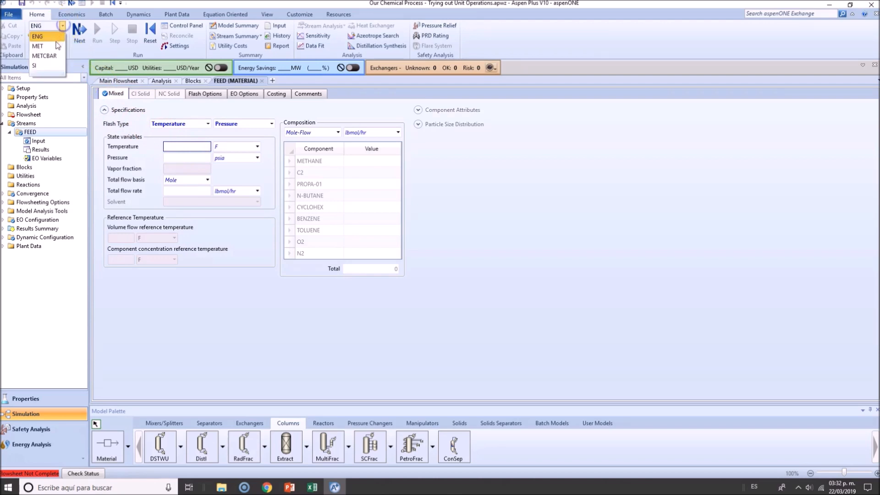
{"action": "left_click", "coordinate": [45, 56]}
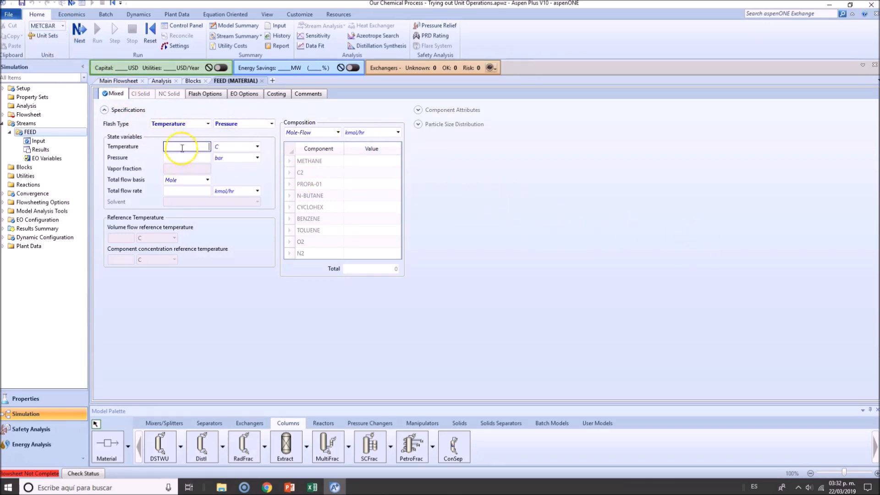
Set FEED to 15 C, 10 bar and 100 kmol/hr total flow
{"action": "type", "text": "15"}
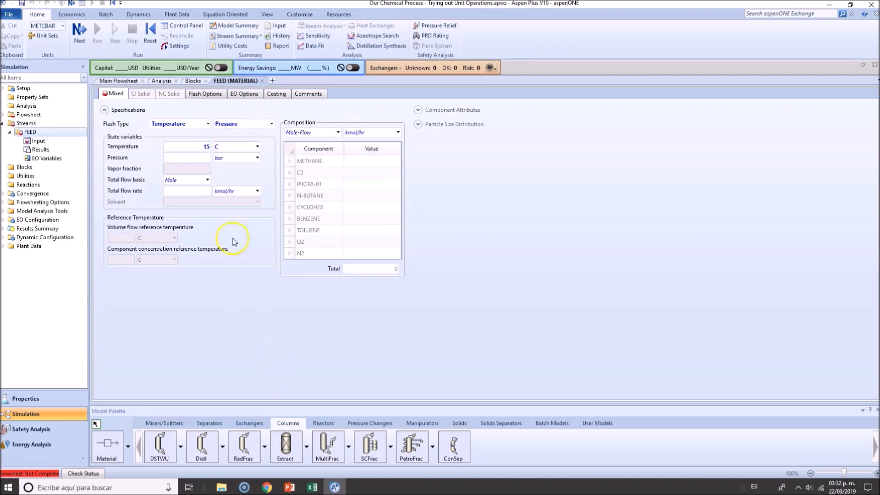
{"action": "type", "text": "10"}
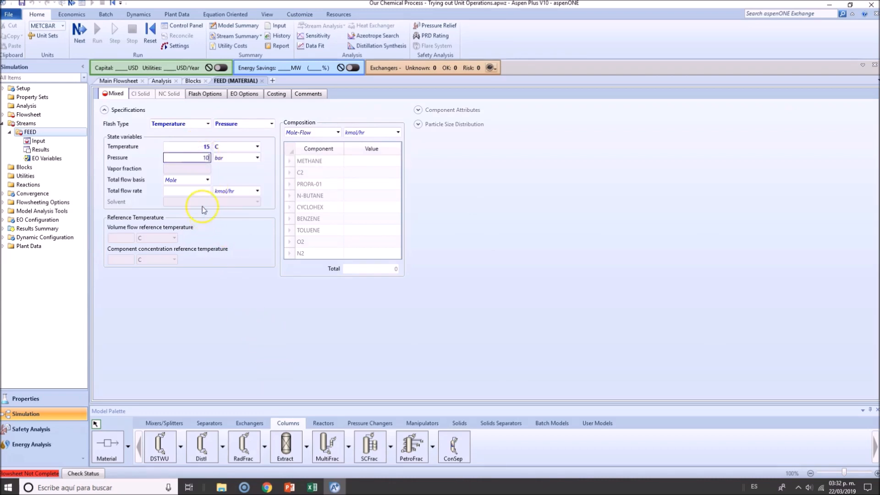
{"action": "type", "text": "100"}
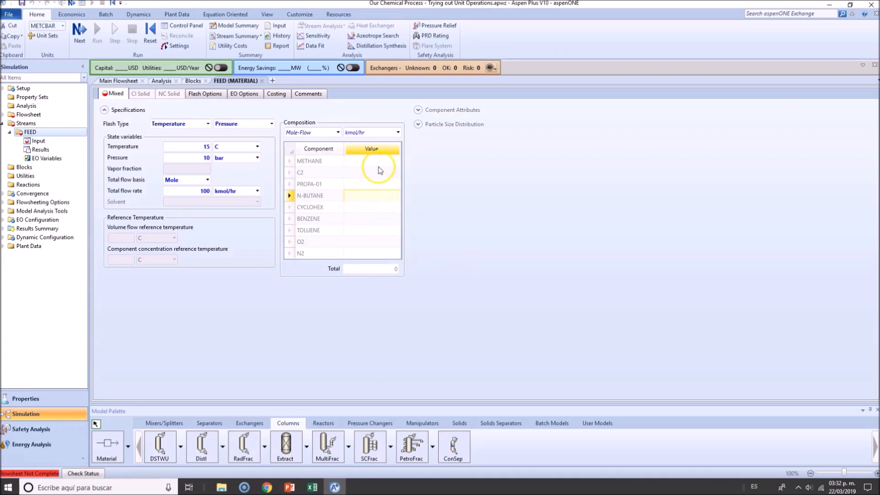
Enter FEED mole flows: N-BUTANE 0.11, PROPA-01 0.075, METHANE 0.15, C2 0.155
{"action": "left_click", "coordinate": [370, 253]}
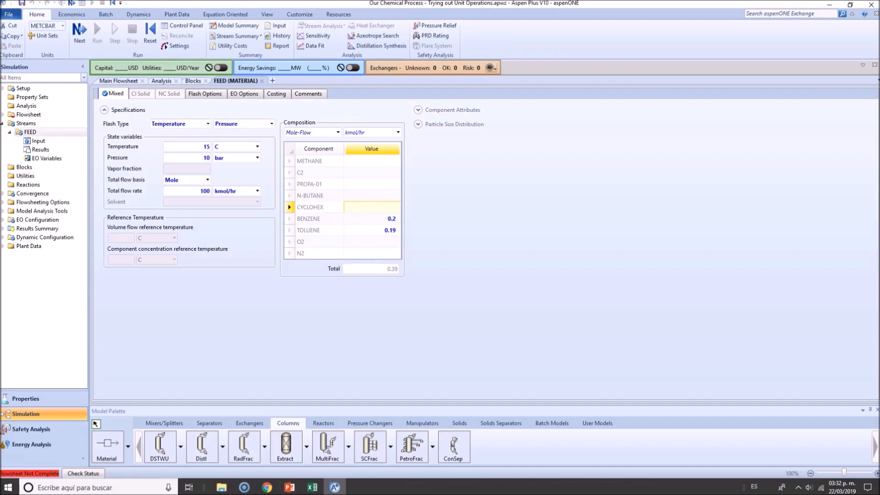
{"action": "type", "text": "0.11"}
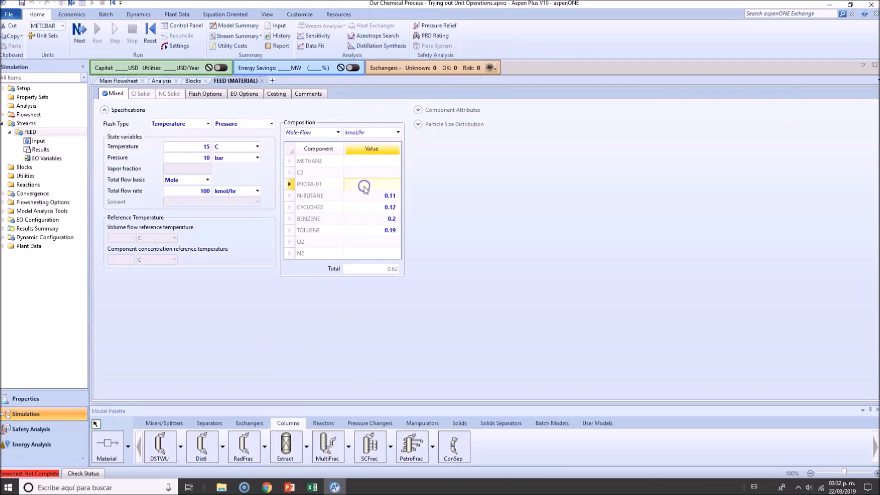
{"action": "type", "text": "0.075"}
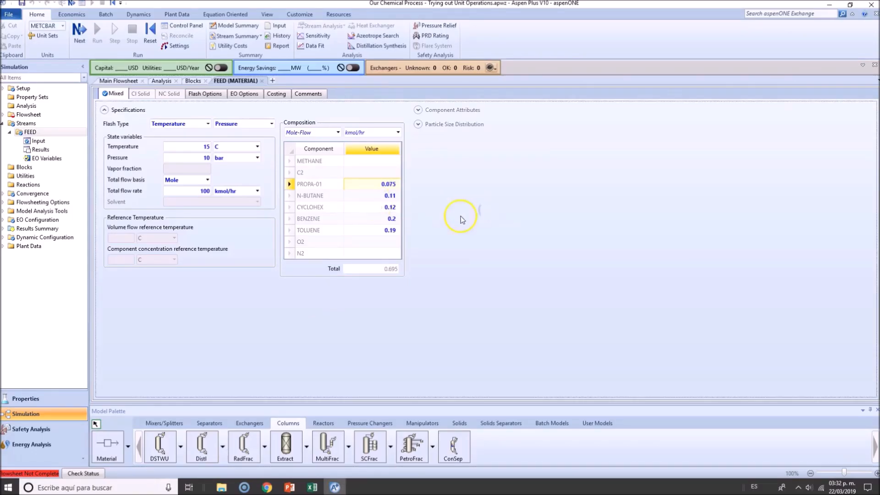
{"action": "mouse_move", "coordinate": [281, 348]}
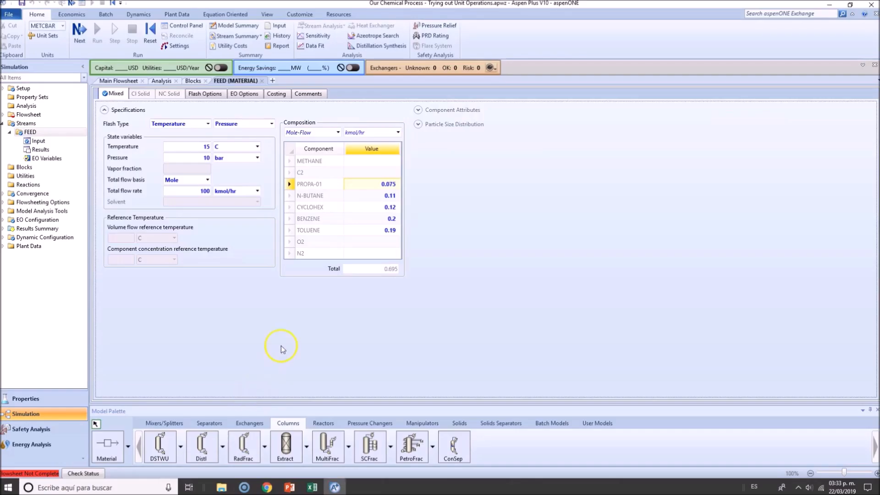
{"action": "left_click", "coordinate": [371, 160]}
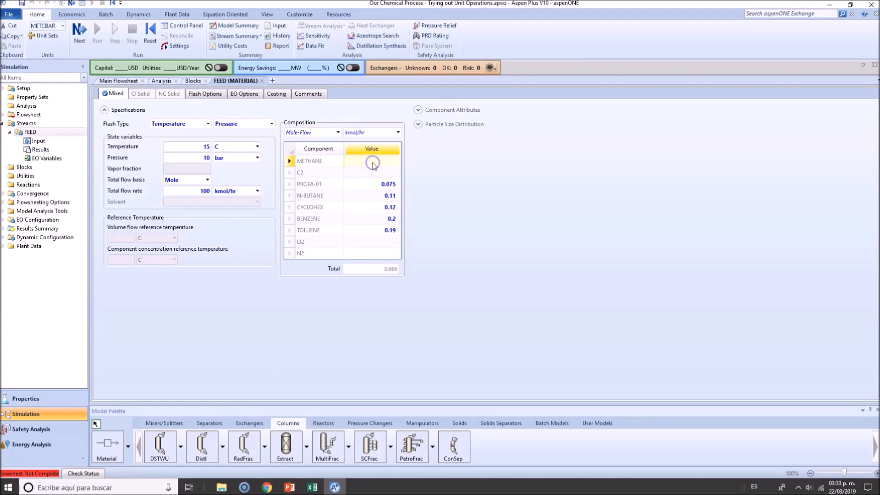
{"action": "type", "text": "0.15"}
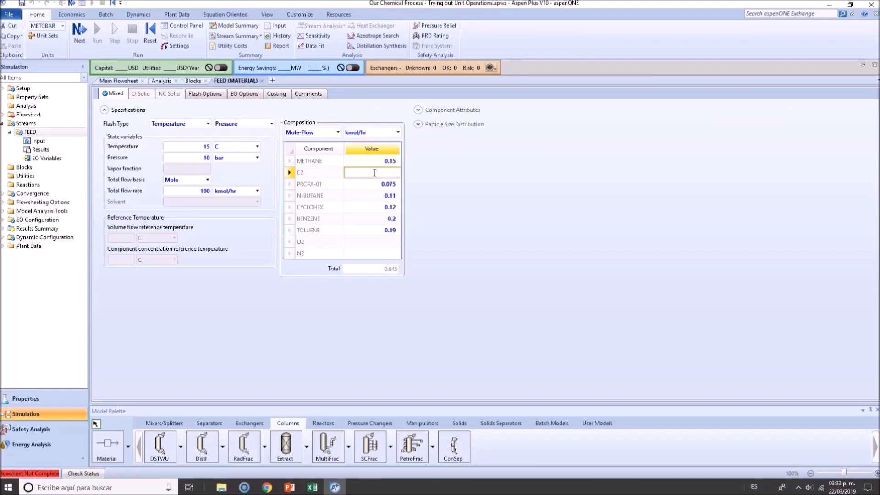
{"action": "type", "text": "0.155"}
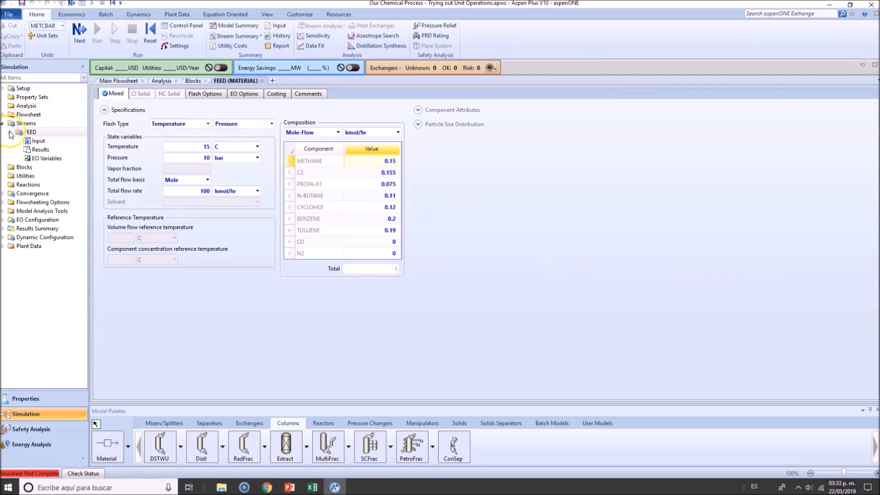
{"action": "left_click", "coordinate": [10, 132]}
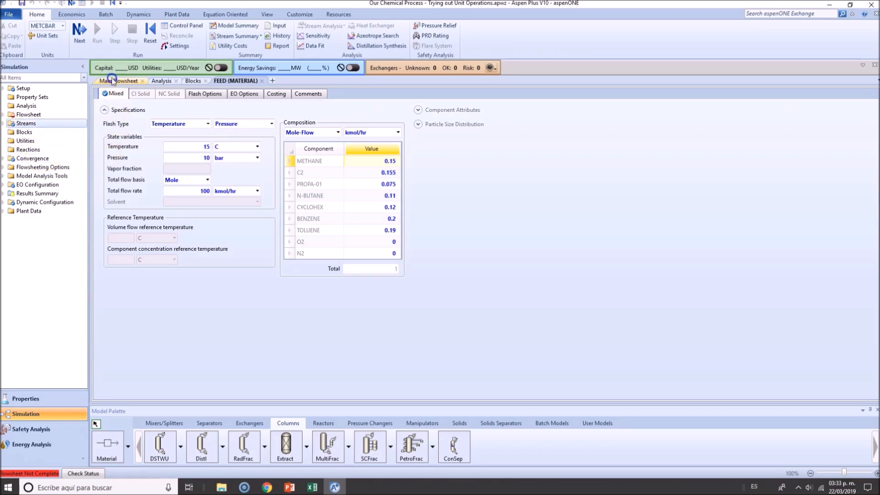
Return to the main flowsheet and open the AIR stream's input form
{"action": "left_click", "coordinate": [118, 81]}
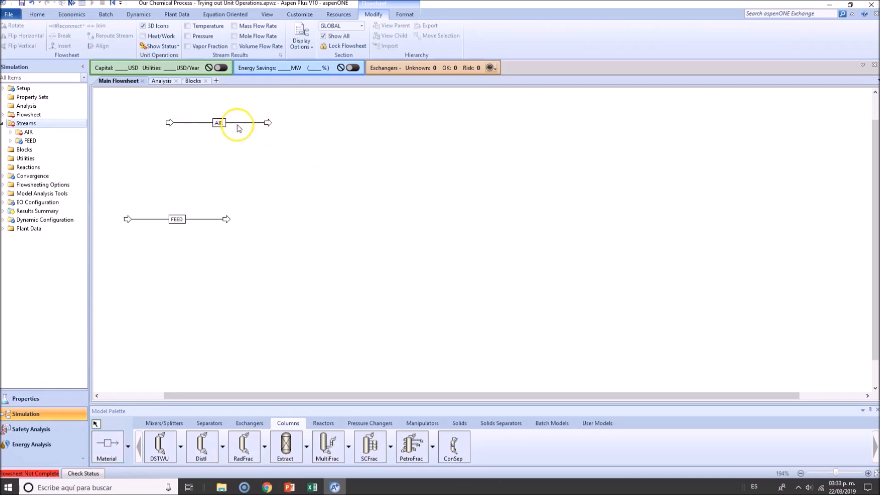
{"action": "double_click", "coordinate": [219, 122]}
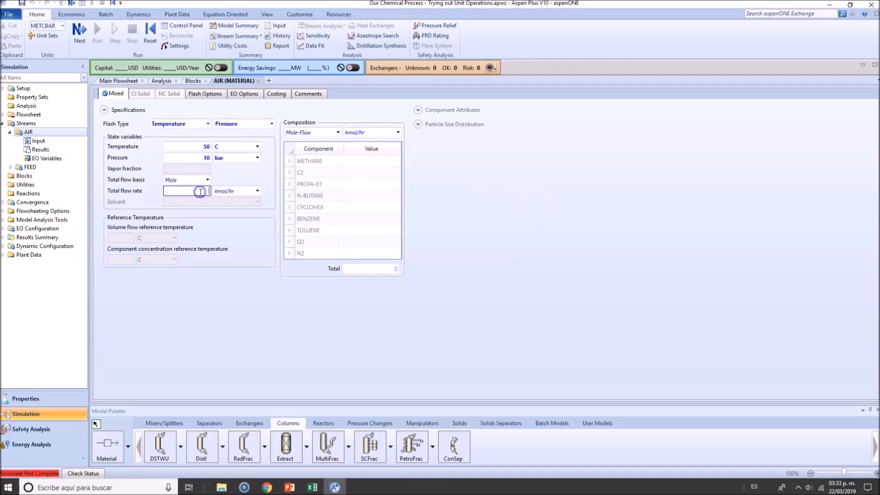
Give AIR 1200 kmol/hr total flow with O2 0.21 and N2 0.79
{"action": "type", "text": "1200"}
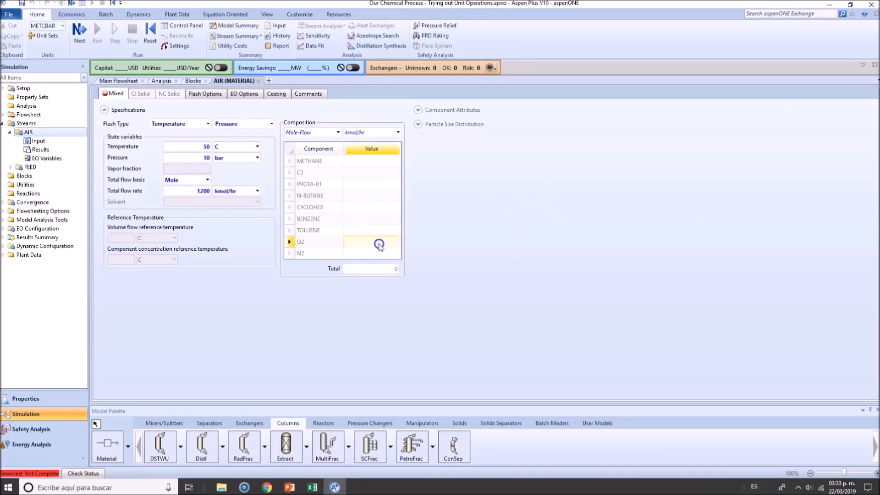
{"action": "type", "text": "0.21"}
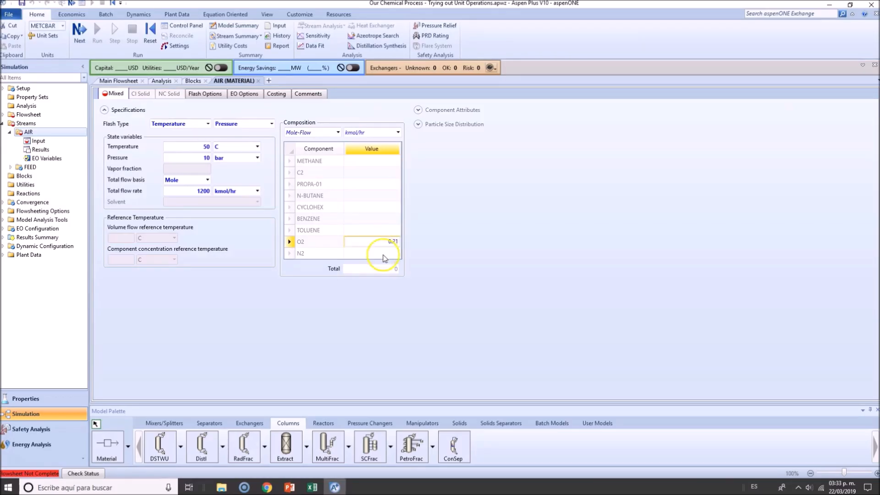
{"action": "type", "text": "0.79"}
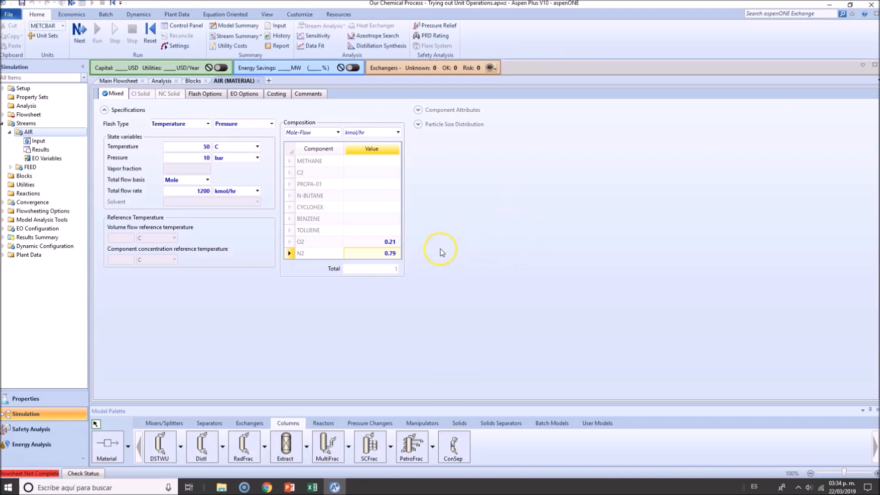
{"action": "left_click", "coordinate": [118, 81]}
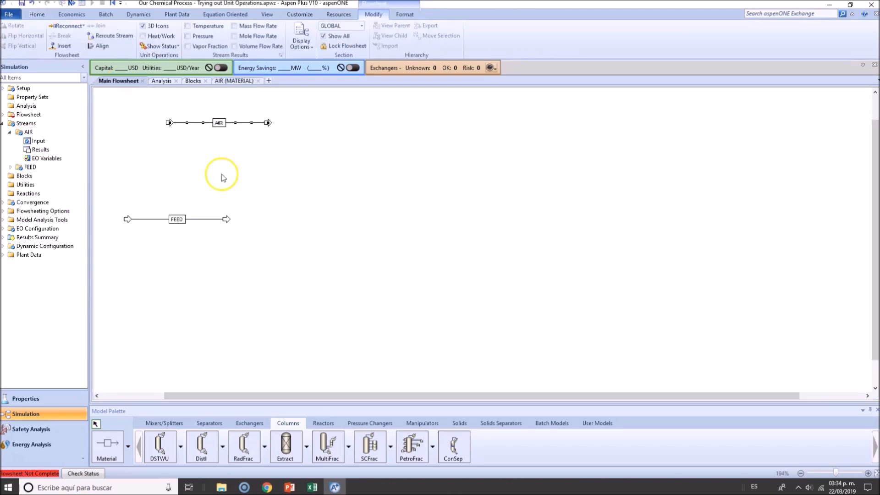